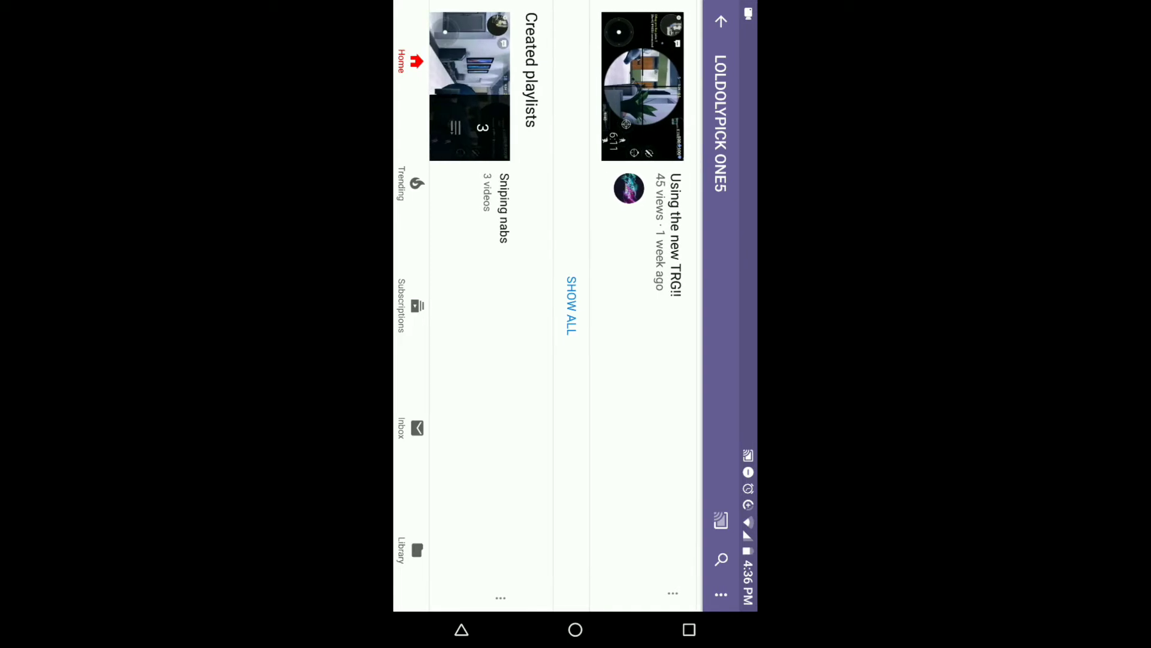
pyautogui.hscroll(-3)
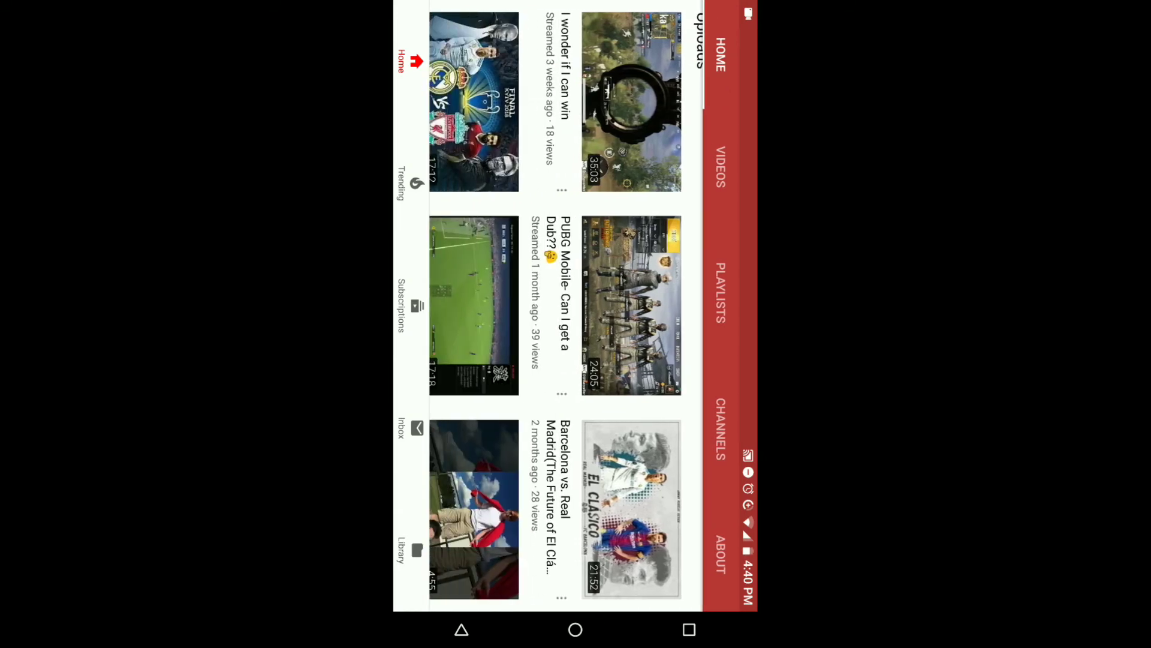
pyautogui.hscroll(-3)
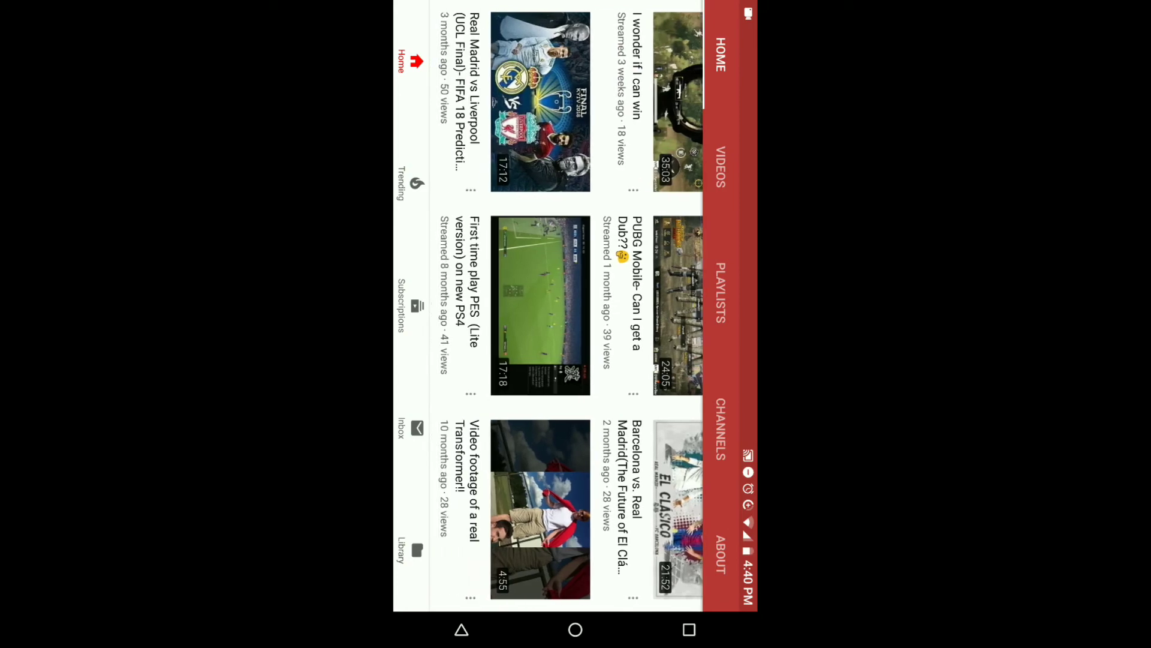